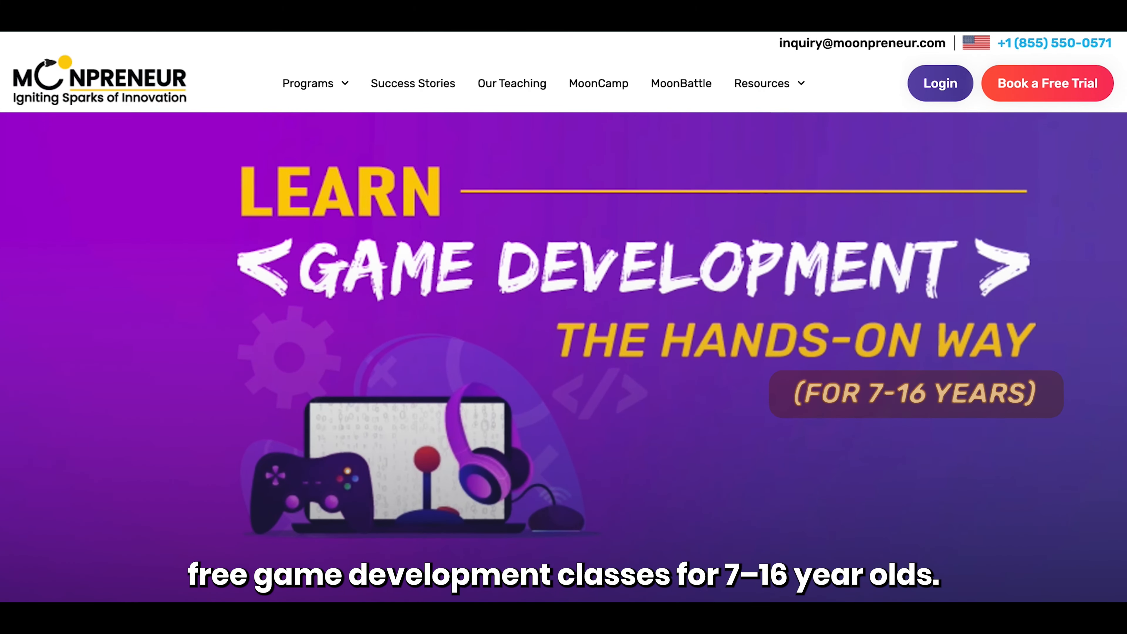
- Run a playtest and walk the avatar around the baseplate
{"action": "scroll", "scroll_direction": "down", "scroll_amount": 3}
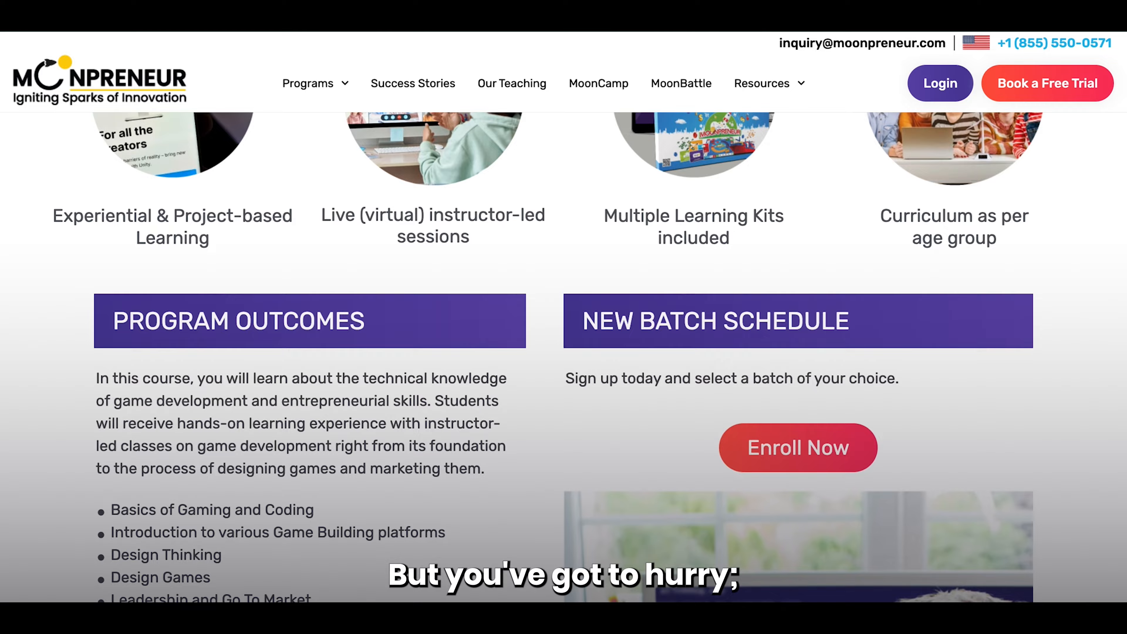
{"action": "scroll", "scroll_direction": "down", "scroll_amount": 3}
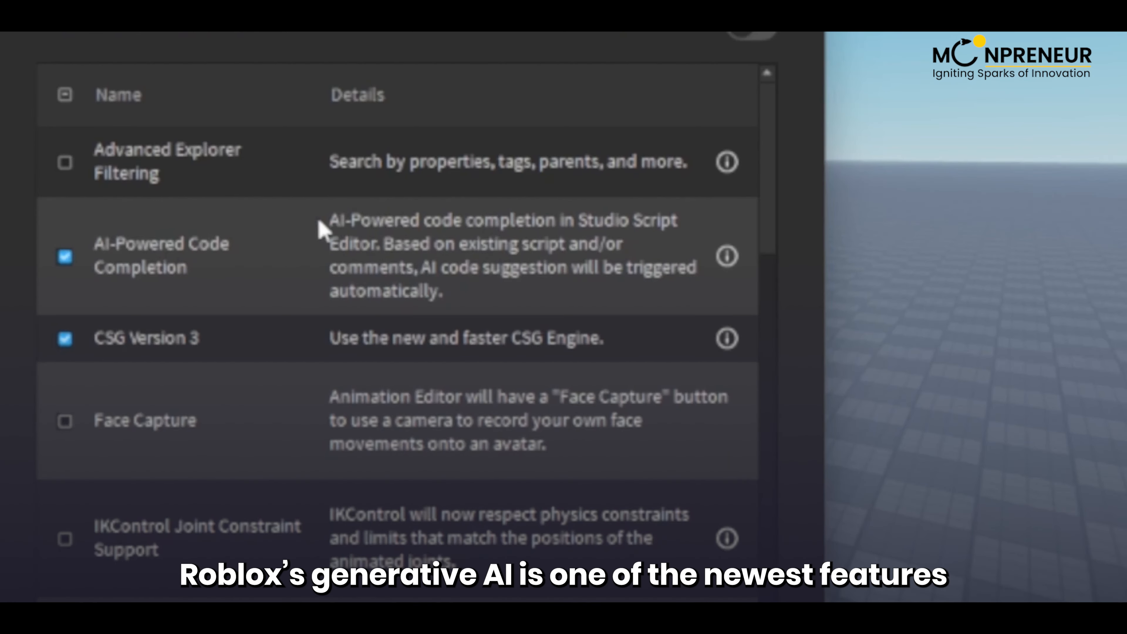
{"action": "mouse_move", "coordinate": [638, 242]}
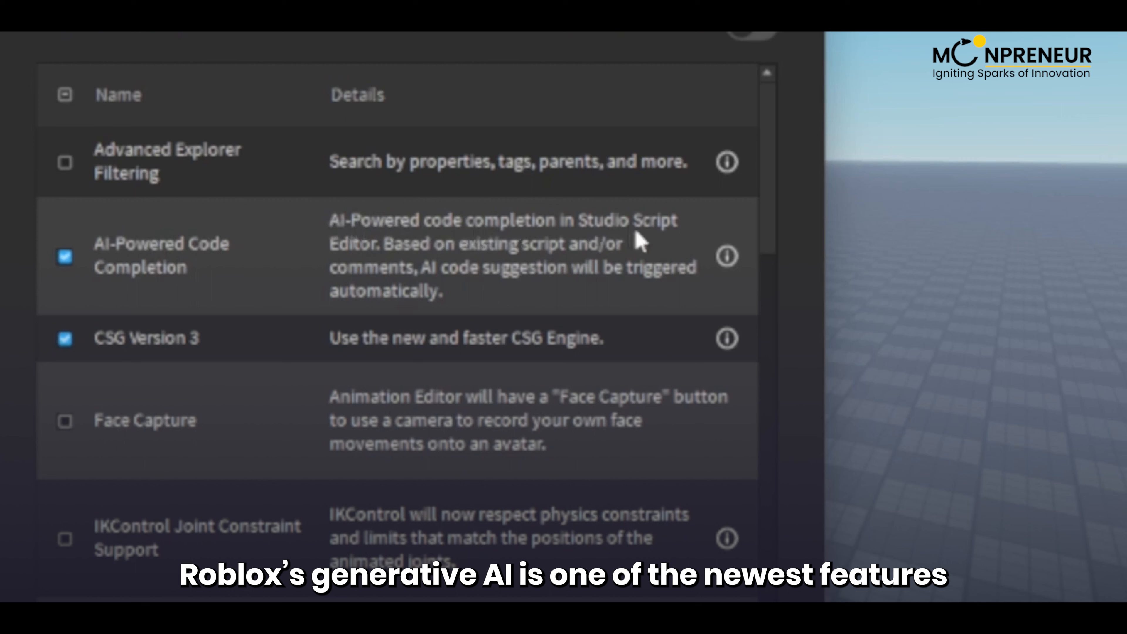
{"action": "mouse_move", "coordinate": [511, 302]}
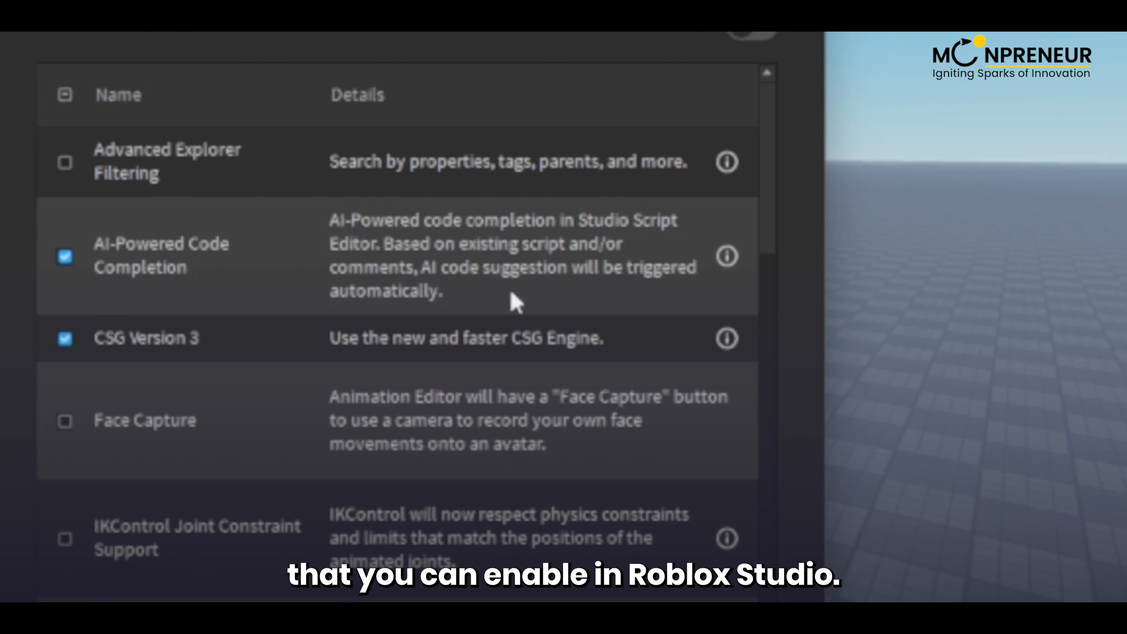
{"action": "mouse_move", "coordinate": [485, 305]}
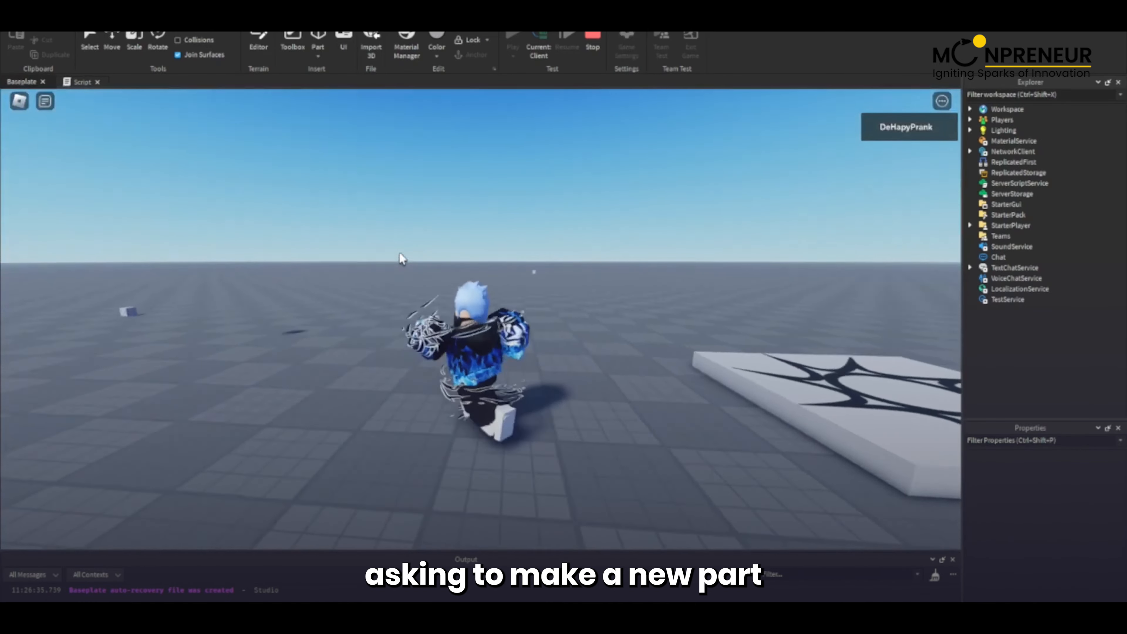
{"action": "left_click", "coordinate": [82, 81]}
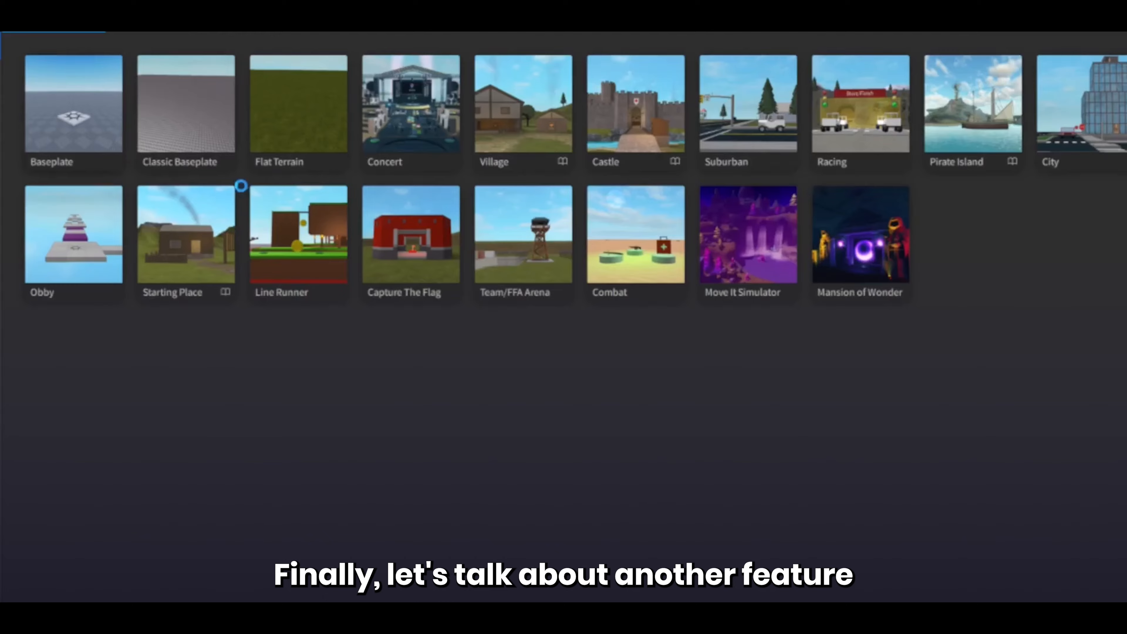
- Create a new Baseplate place and show the Toolbox free-model library
{"action": "left_click", "coordinate": [73, 112]}
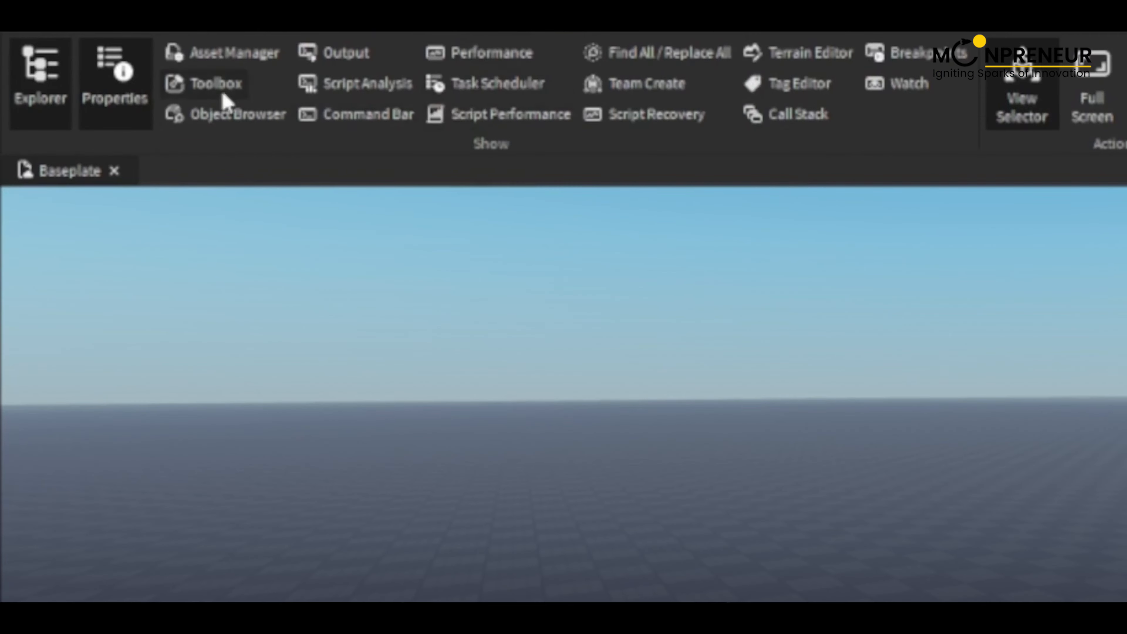
{"action": "left_click", "coordinate": [213, 83]}
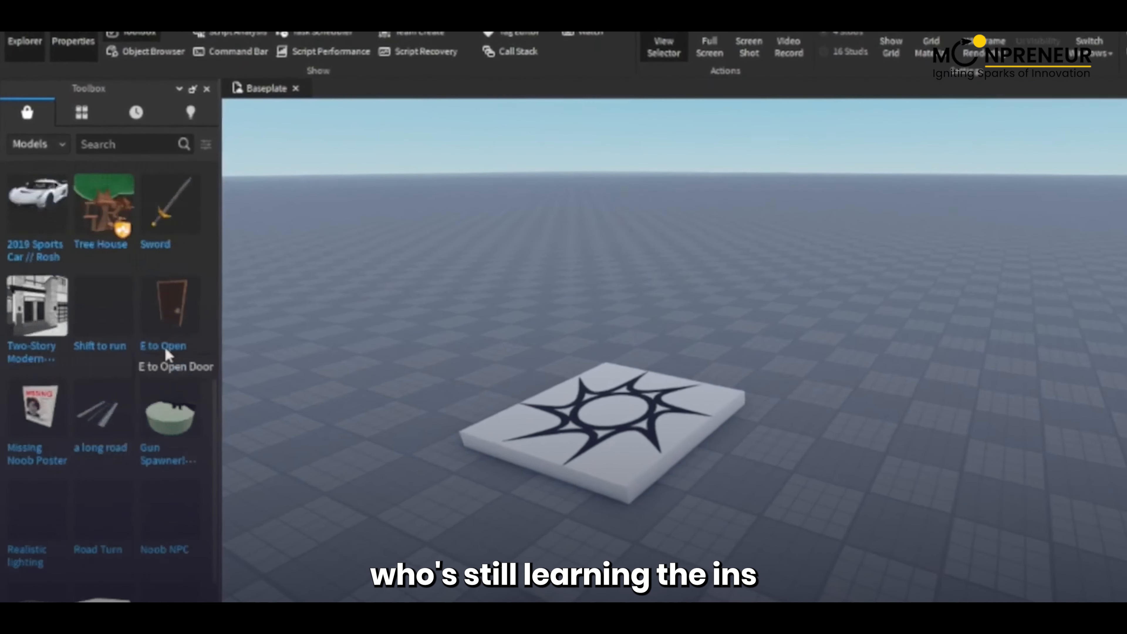
{"action": "scroll", "scroll_direction": "down", "scroll_amount": 3}
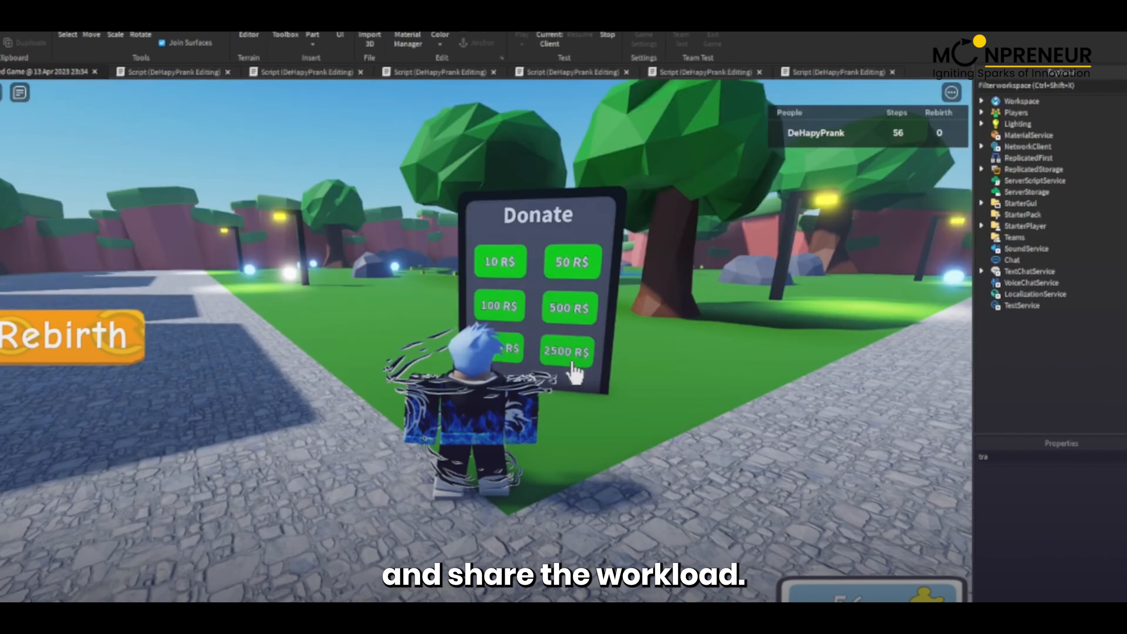
{"action": "left_click", "coordinate": [567, 351]}
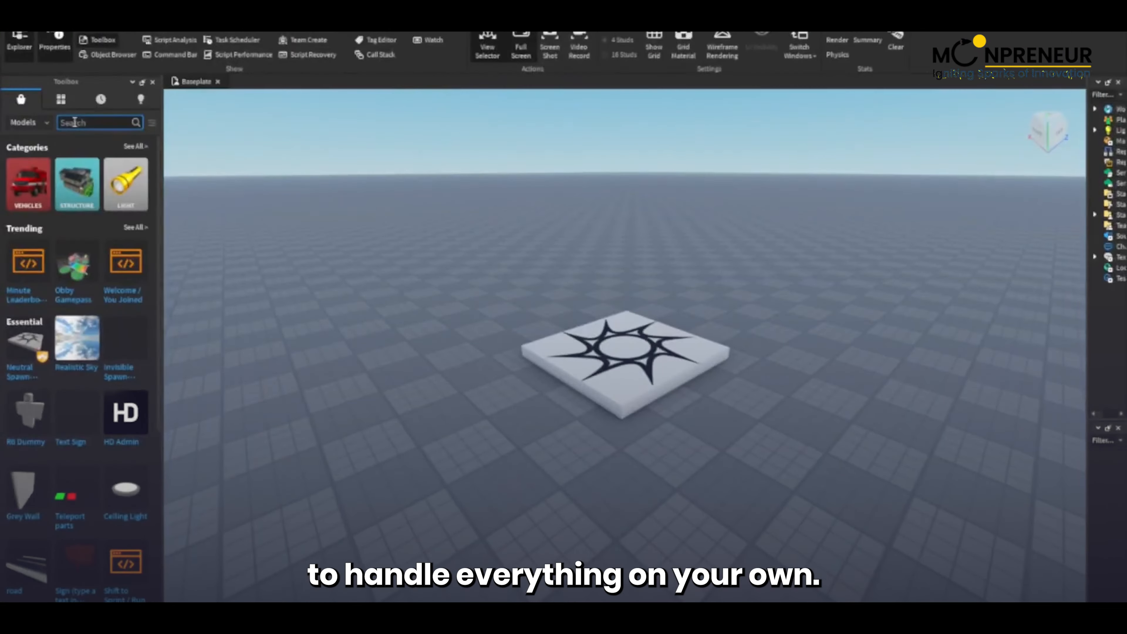
- Search the Toolbox for 'gunsys' and insert the zombie kit into Workspace
{"action": "type", "text": "gunsys"}
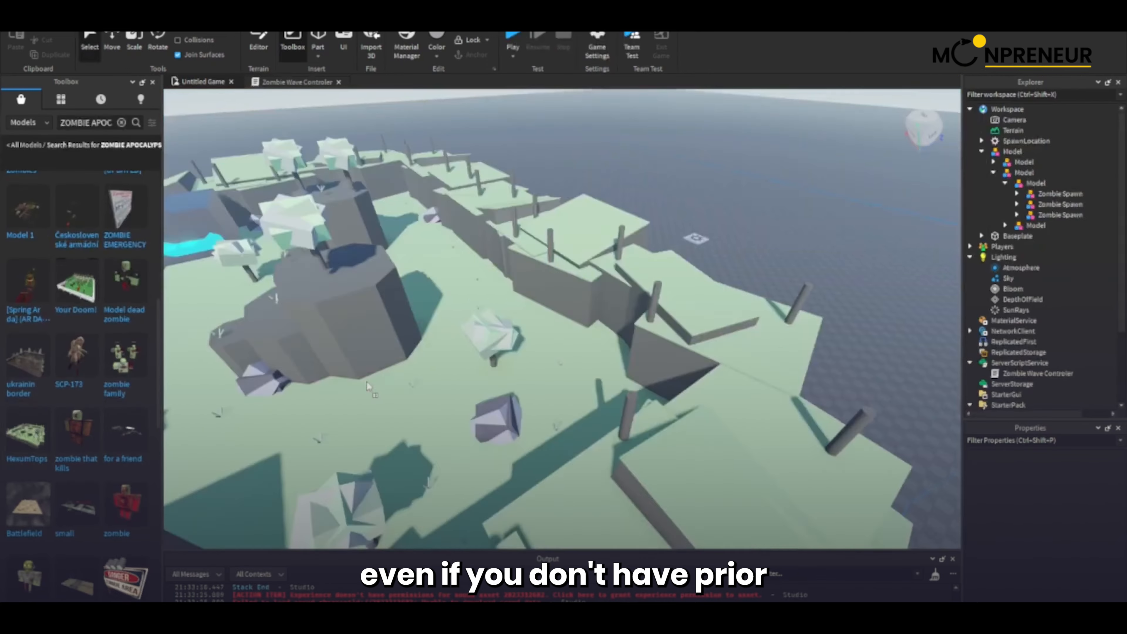
{"action": "left_click", "coordinate": [513, 39]}
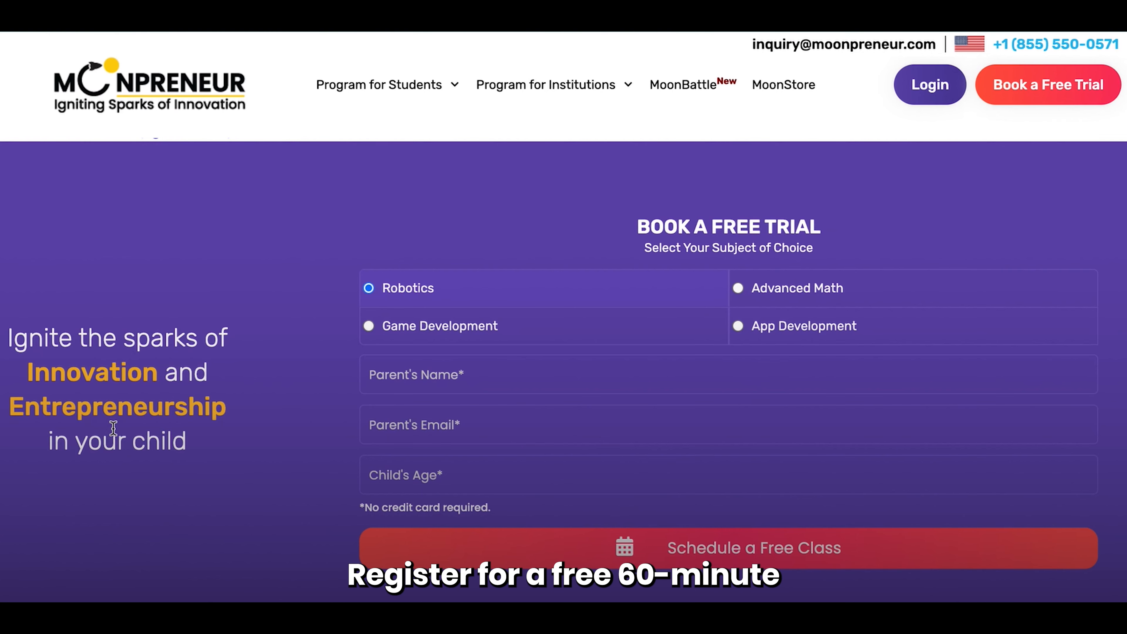
- Choose Game Development as the trial subject and submit the details to scheduling
{"action": "left_click", "coordinate": [368, 326]}
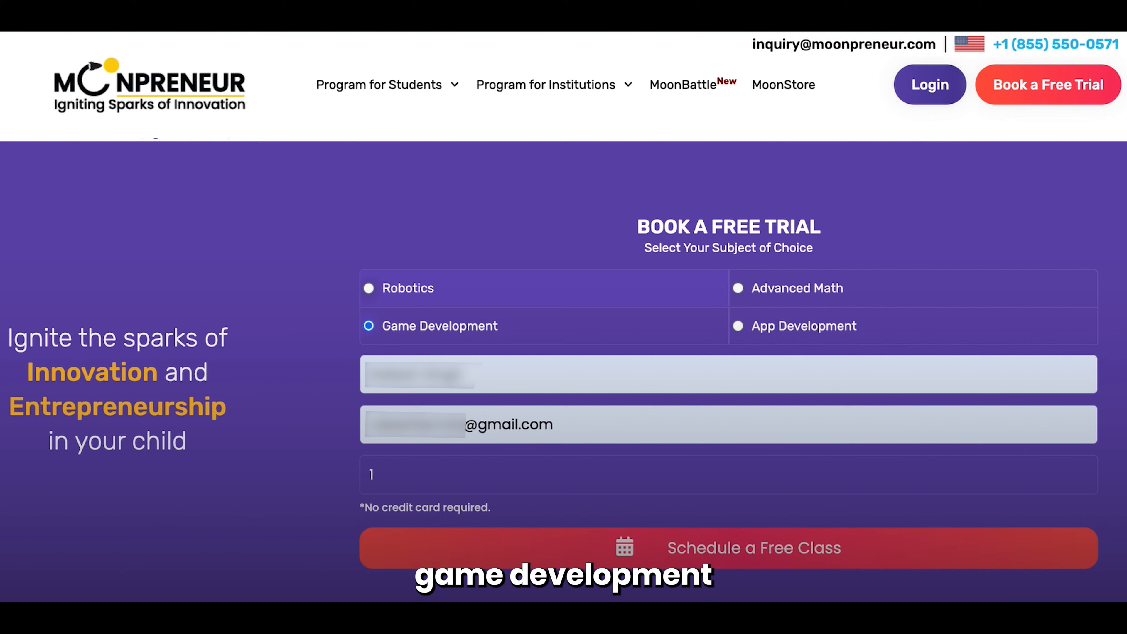
{"action": "left_click", "coordinate": [726, 548]}
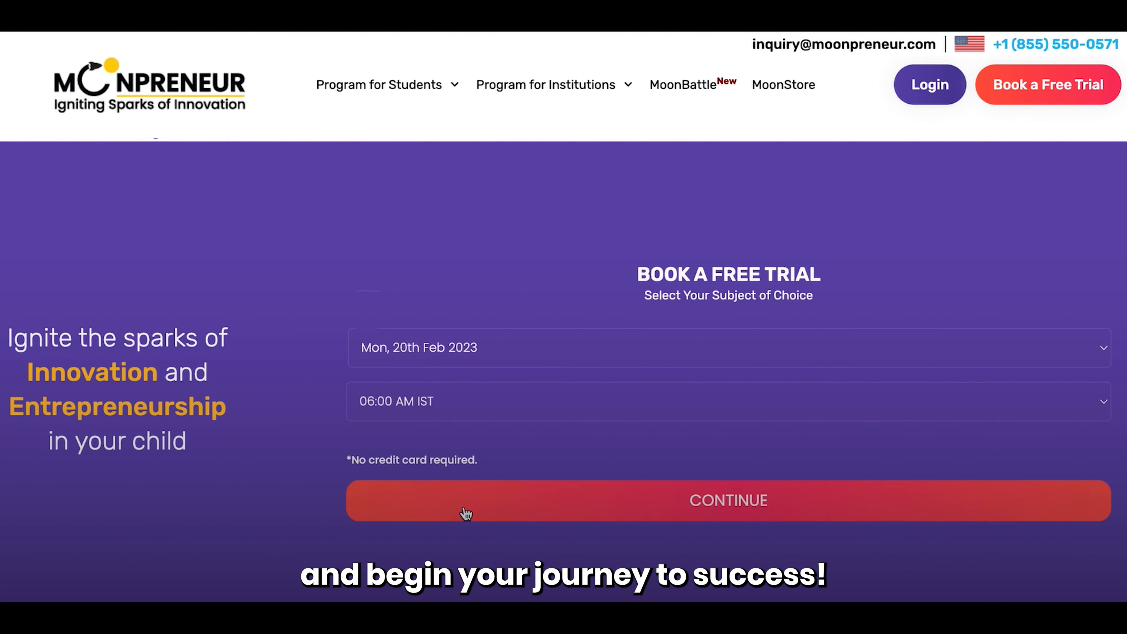